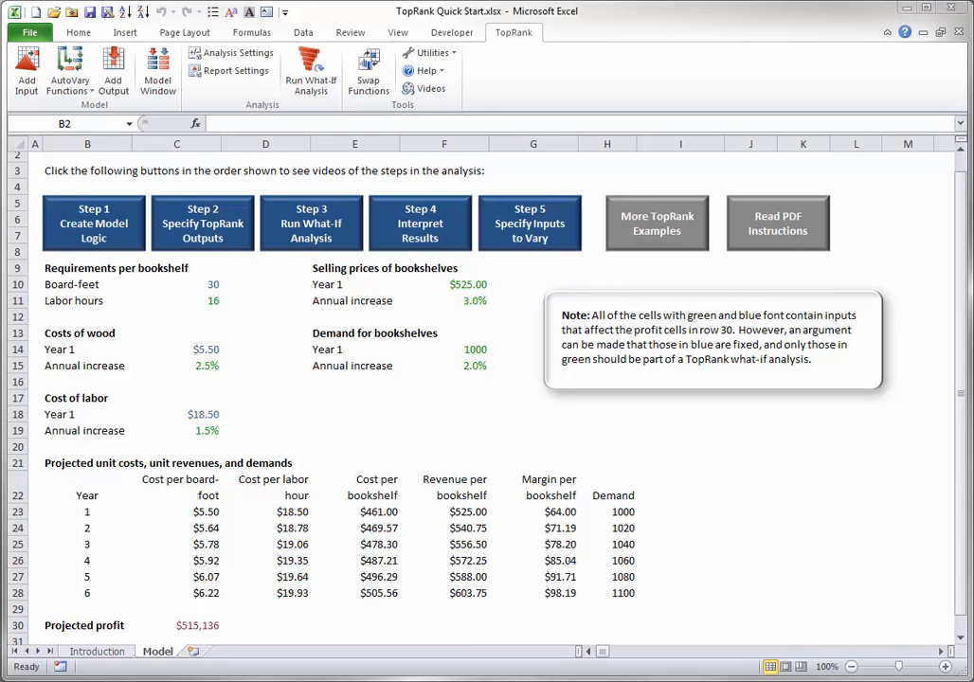
pyautogui.moveTo(479, 325)
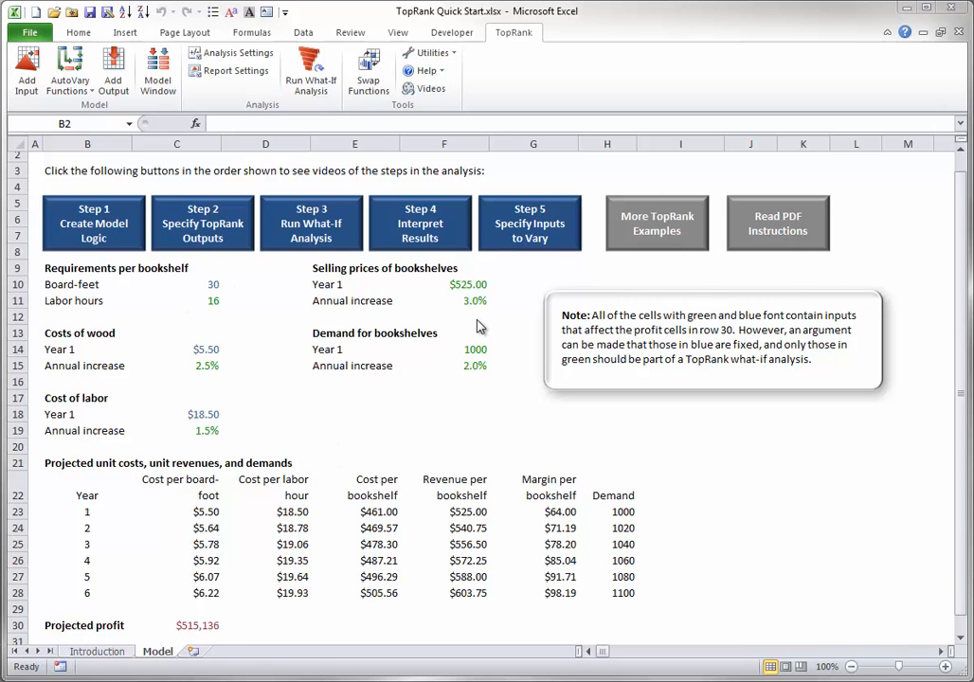
pyautogui.moveTo(202, 634)
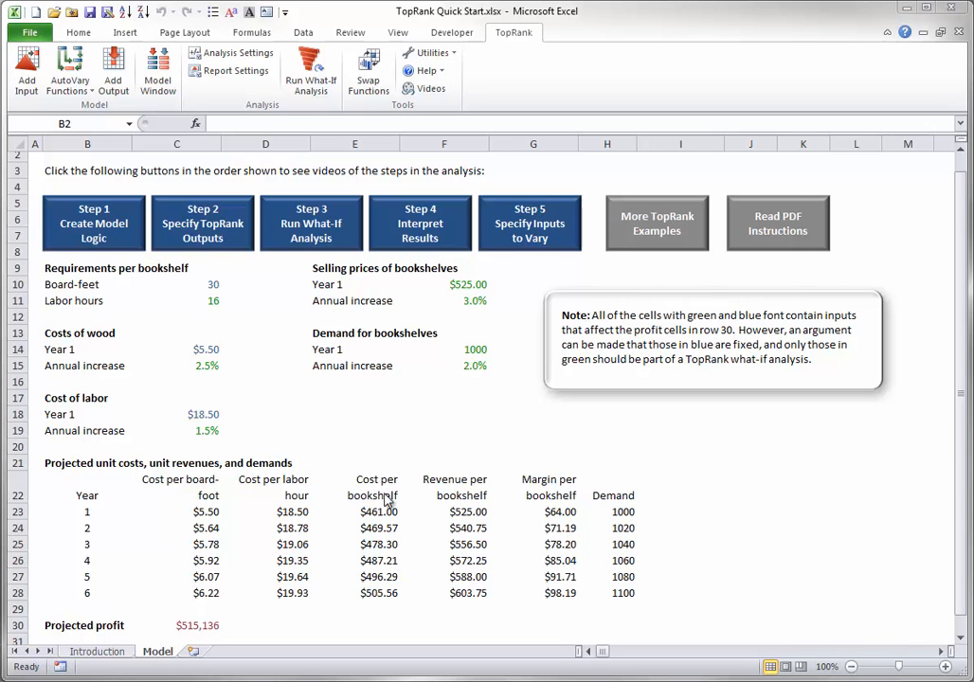
pyautogui.moveTo(297, 615)
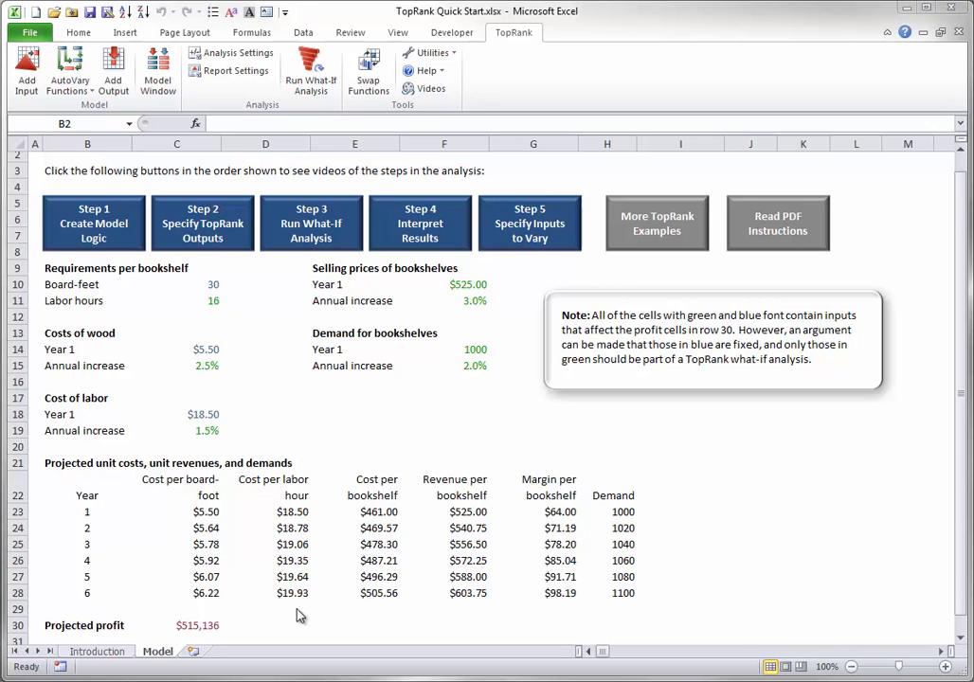
pyautogui.moveTo(202, 463)
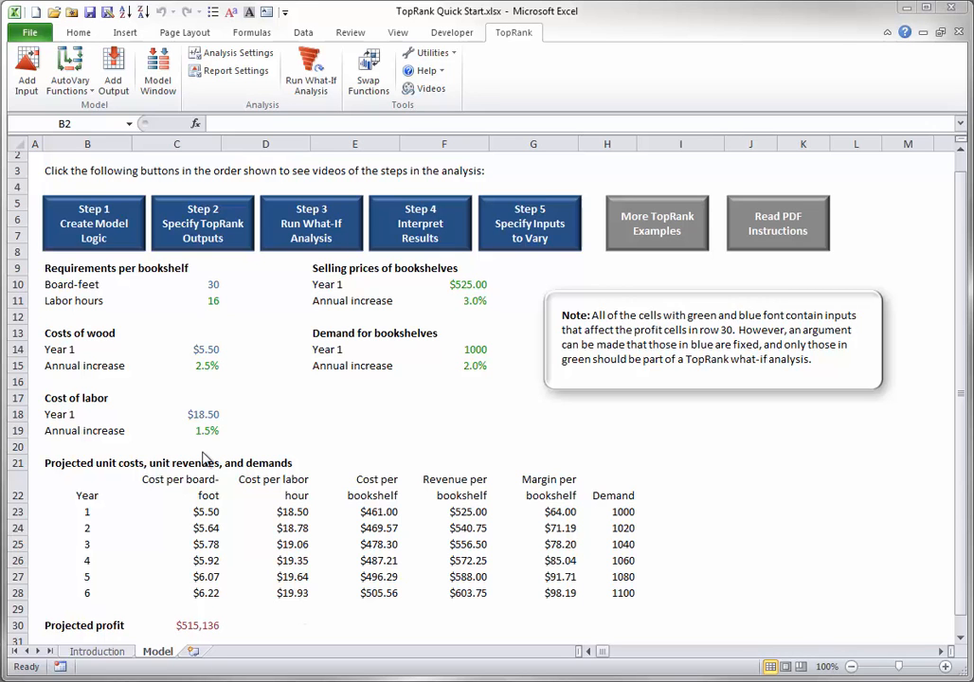
pyautogui.moveTo(206, 359)
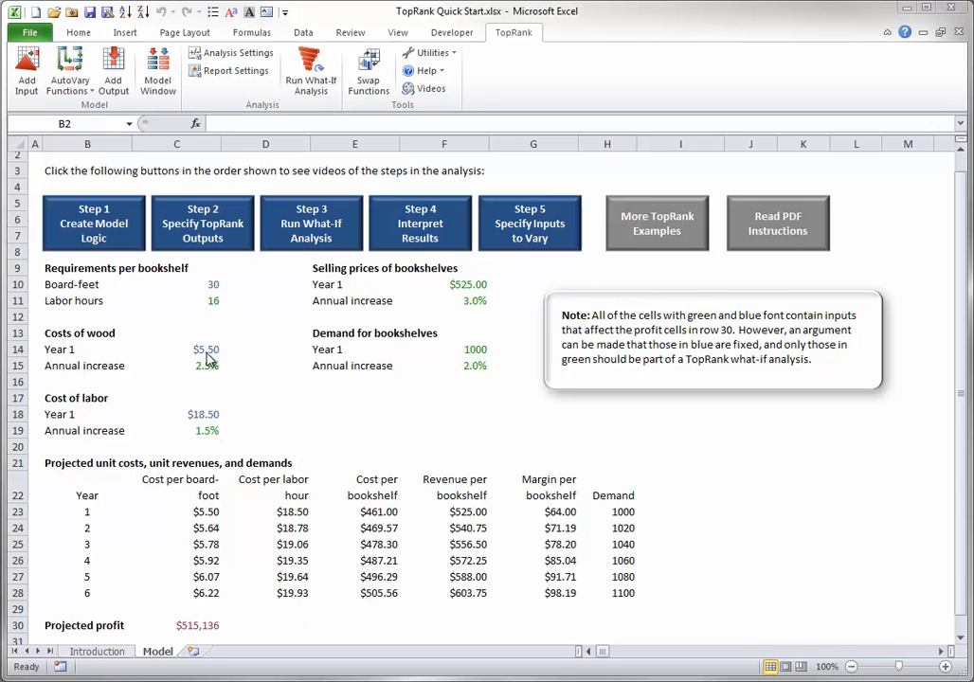
pyautogui.moveTo(204, 415)
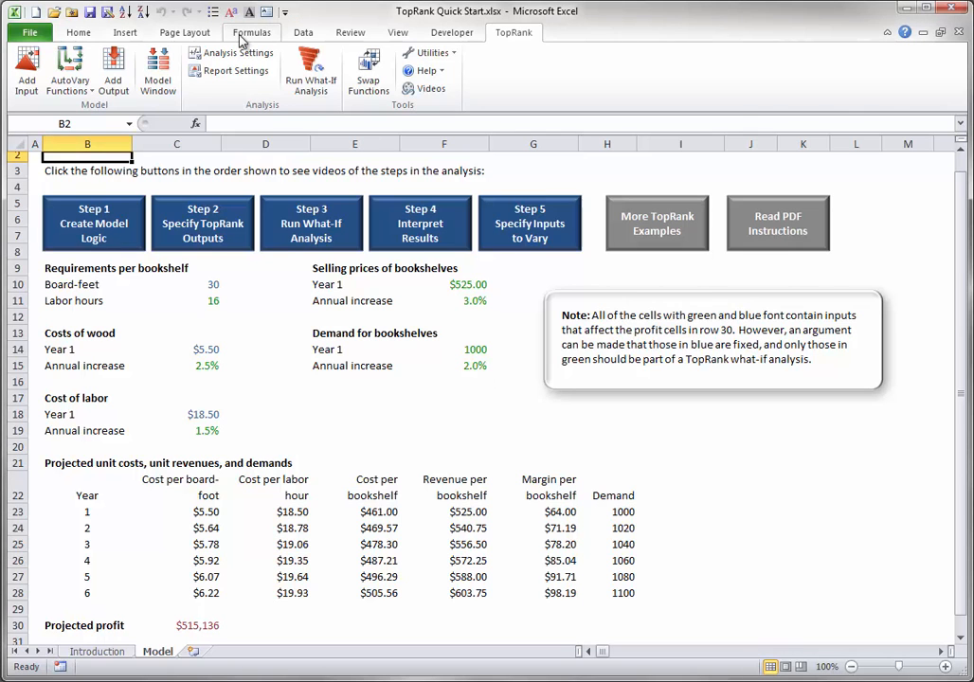
# - Open the Formulas tab's auditing tools and clear any existing trace arrows from the bookshelf sheet
pyautogui.click(251, 31)
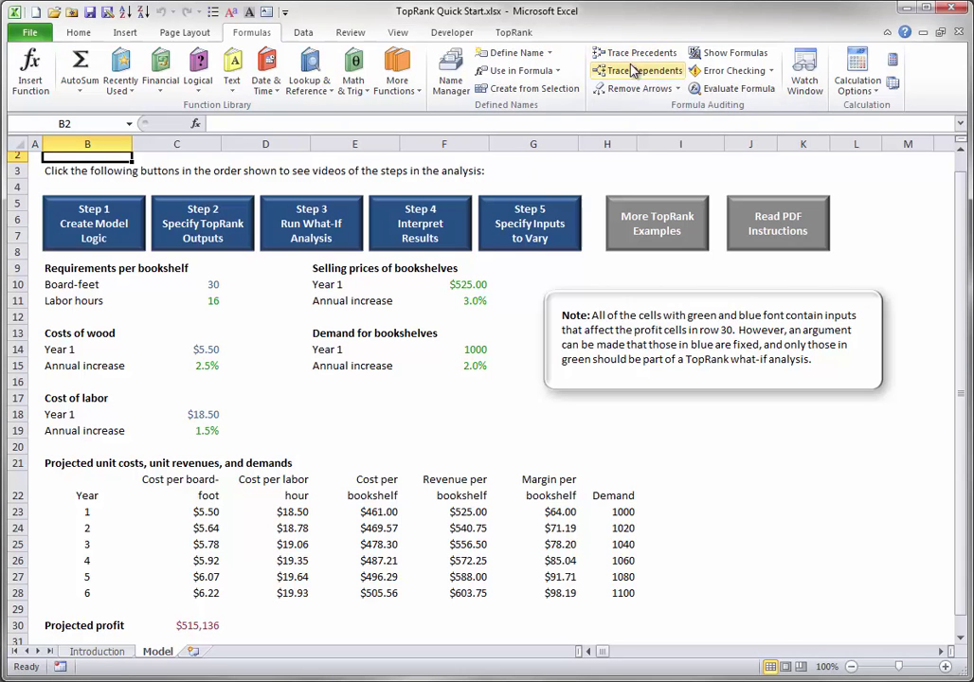
pyautogui.moveTo(638, 88)
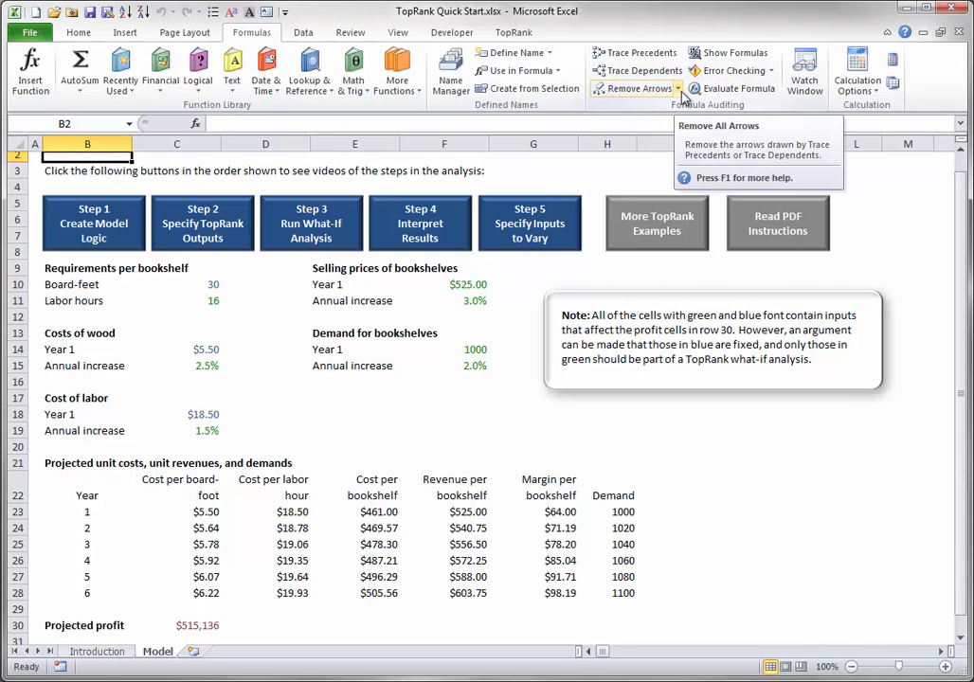
pyautogui.moveTo(672, 105)
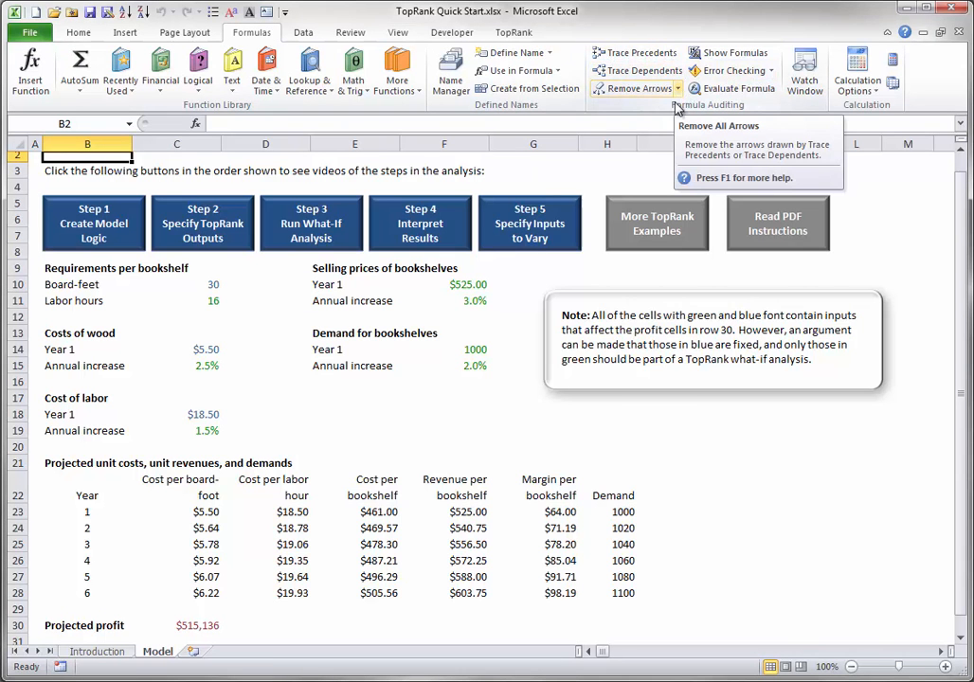
pyautogui.click(176, 284)
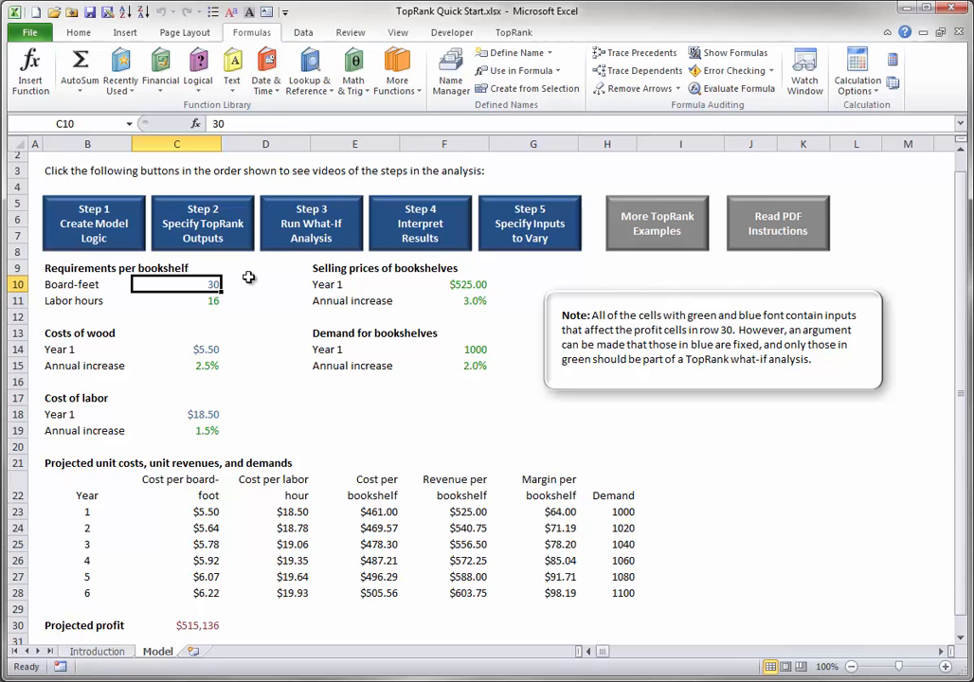
pyautogui.moveTo(626, 71)
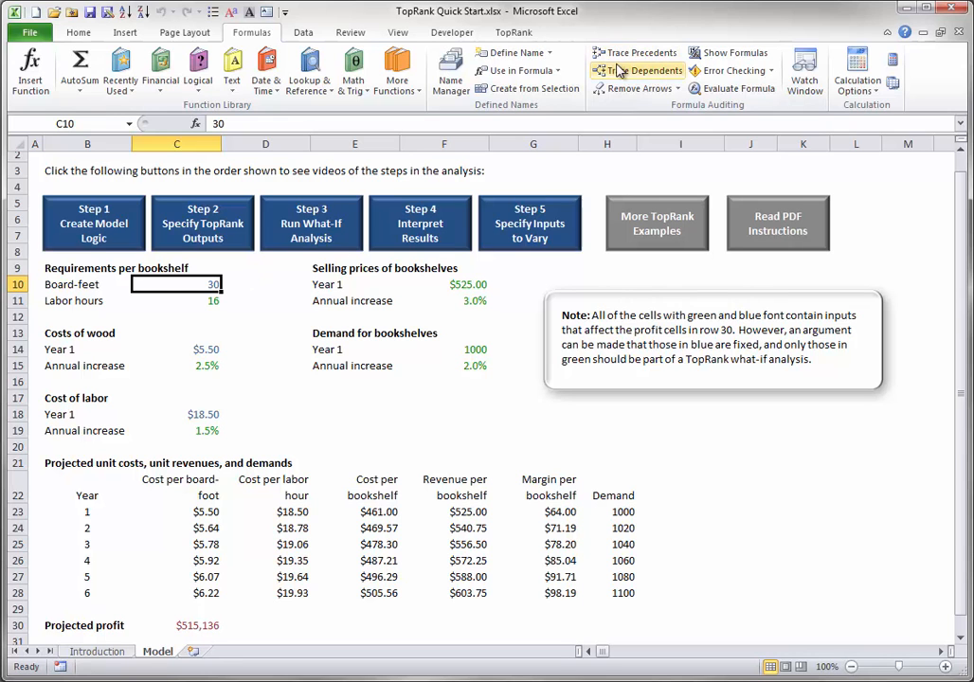
# - Trace dependents of board-feet input C10 to the cost-per-bookshelf formulas in rows 23–28
pyautogui.click(645, 71)
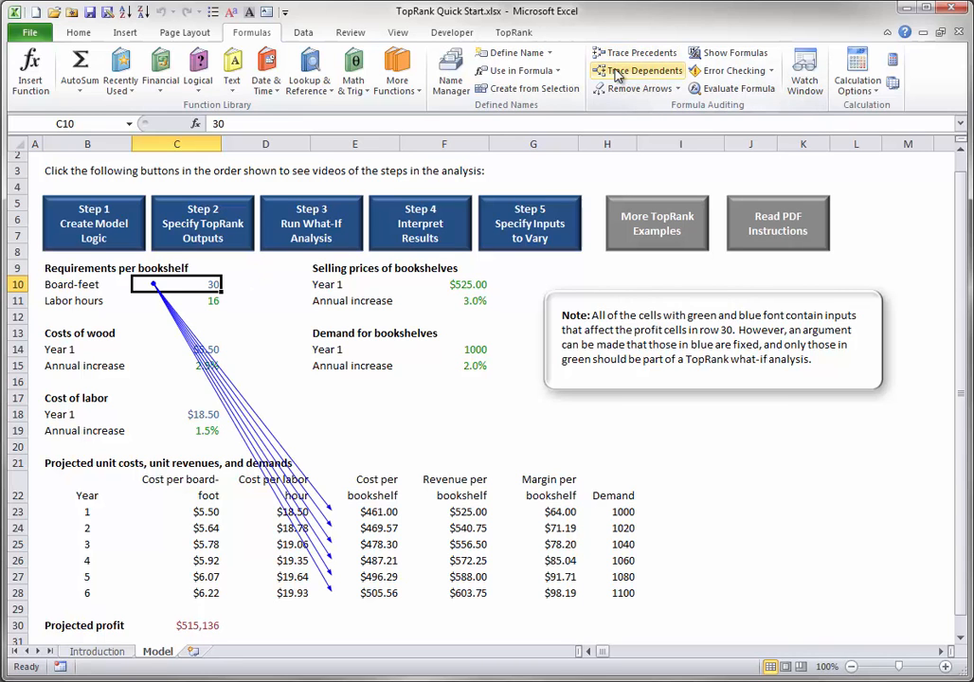